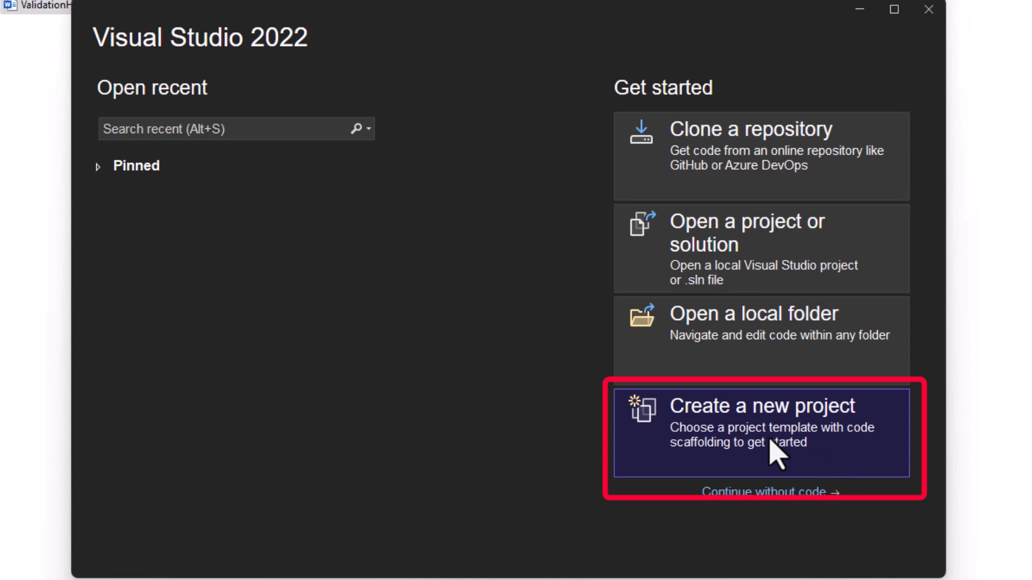
- Create the Console App DataAnnotationsSamples in D:\Samples on .NET 8.0 (Long Term Support)
{"action": "left_click", "coordinate": [761, 421]}
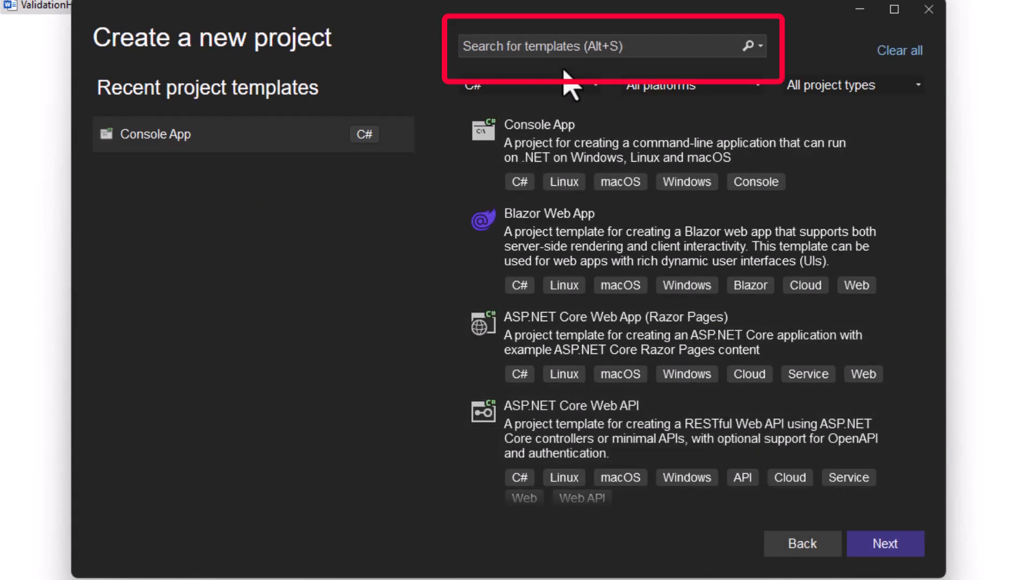
{"action": "type", "text": "Console"}
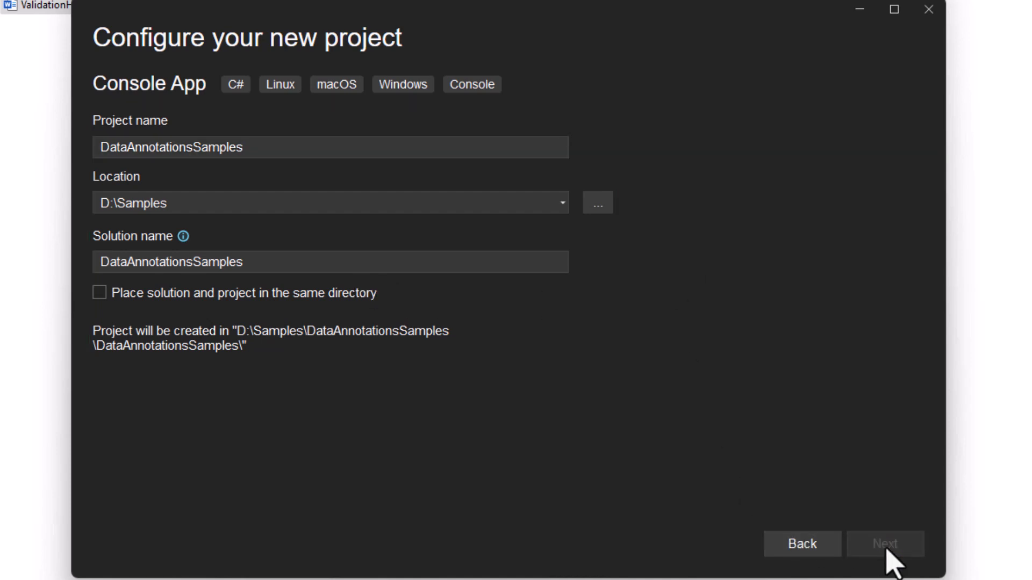
{"action": "left_click", "coordinate": [883, 544]}
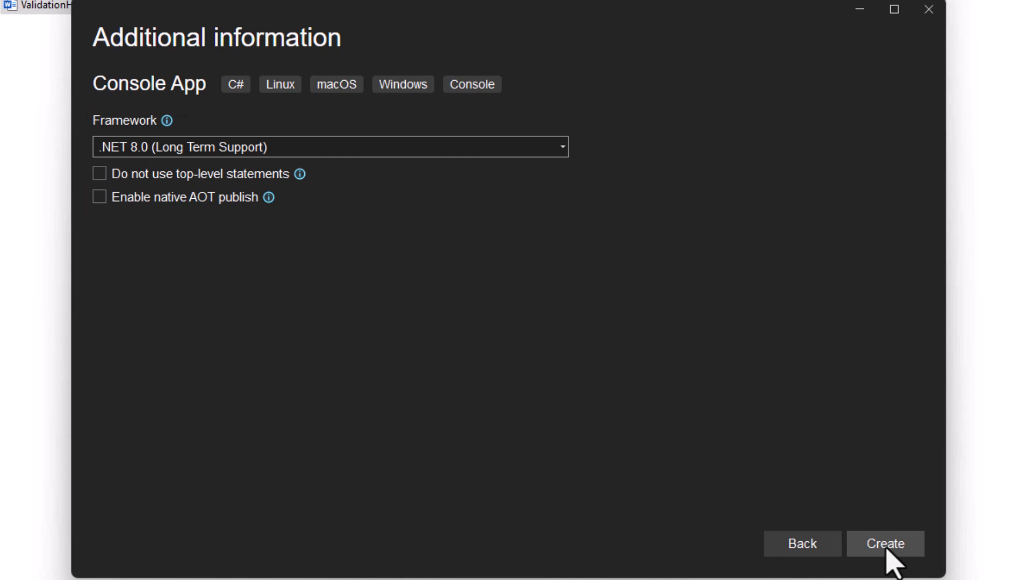
{"action": "left_click", "coordinate": [883, 544]}
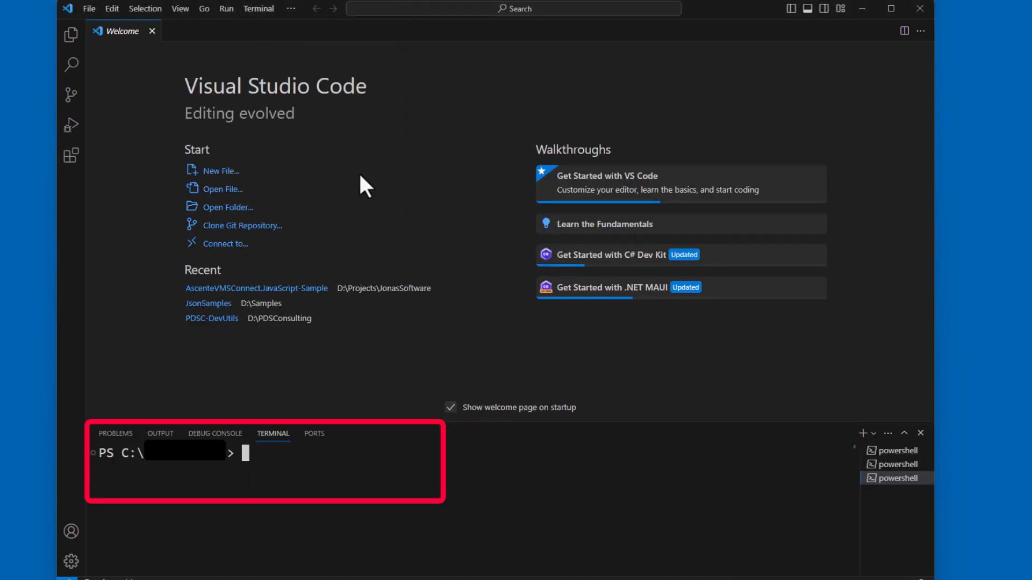
- From the terminal, make and enter the D:\Samples\DataAnnotationsSamples folder
{"action": "type", "text": "D:"}
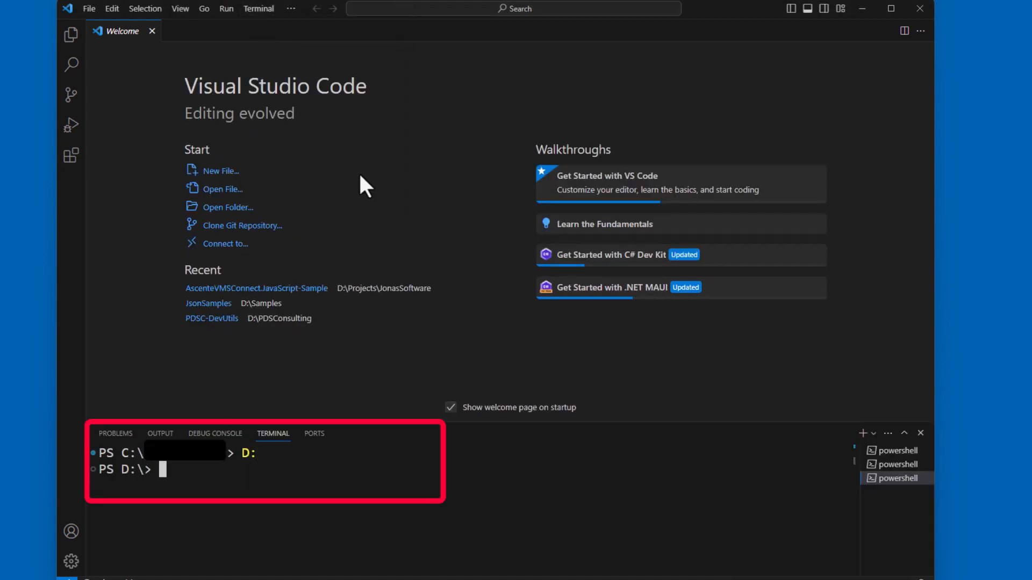
{"action": "type", "text": "CD Samp"}
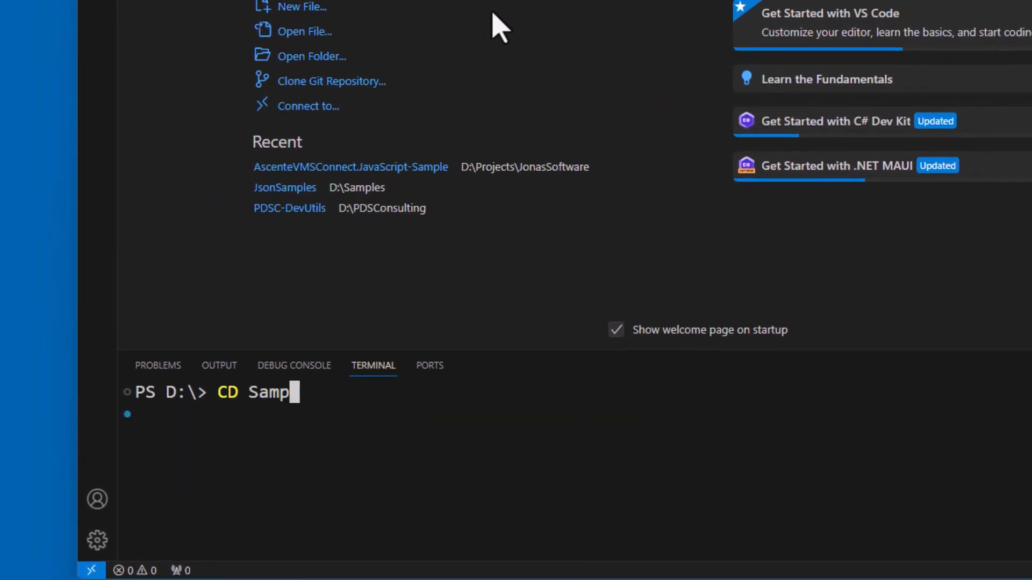
{"action": "type", "text": "MKDIR DataAnnotationsSamples"}
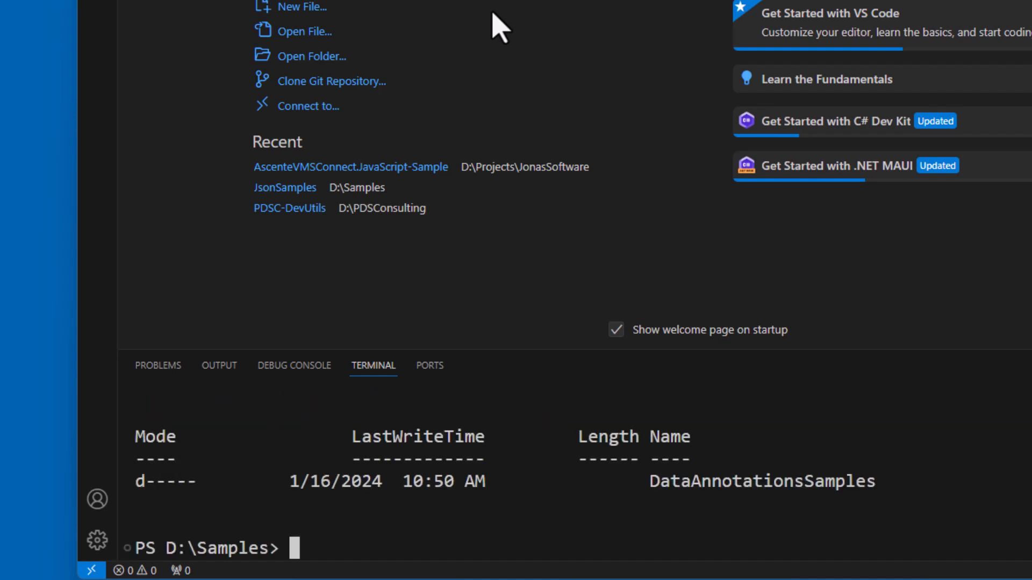
{"action": "type", "text": "cd MKDIR DataAnnotationsSamples"}
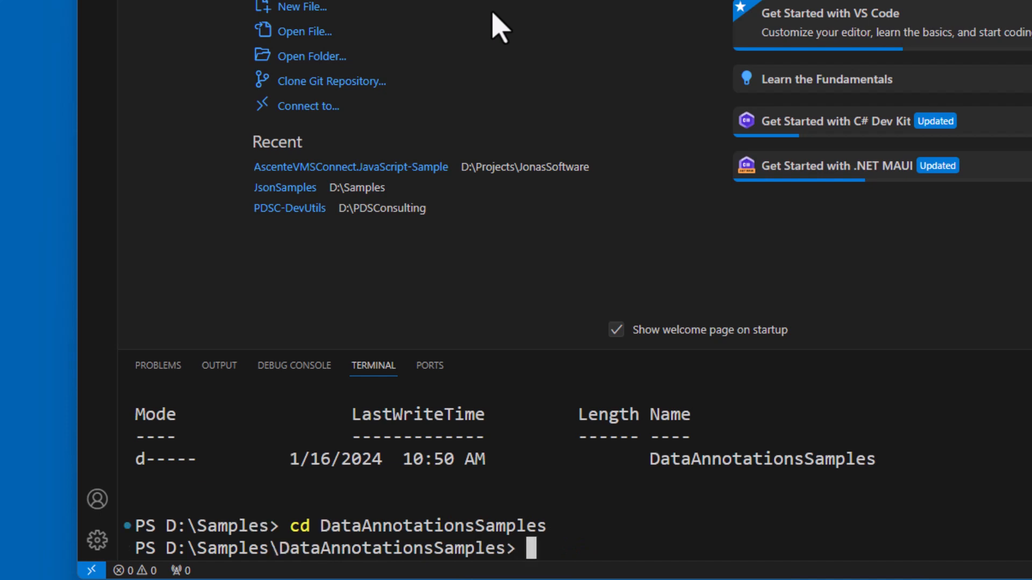
- Run dotnet new console --framework net8.0 to generate the project
{"action": "type", "text": "dot n"}
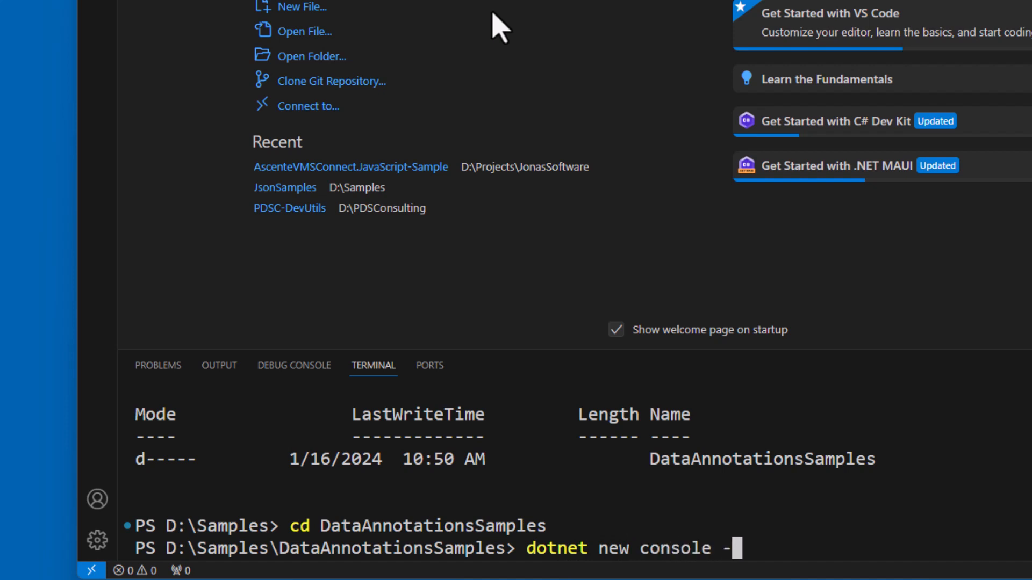
{"action": "type", "text": "-framework"}
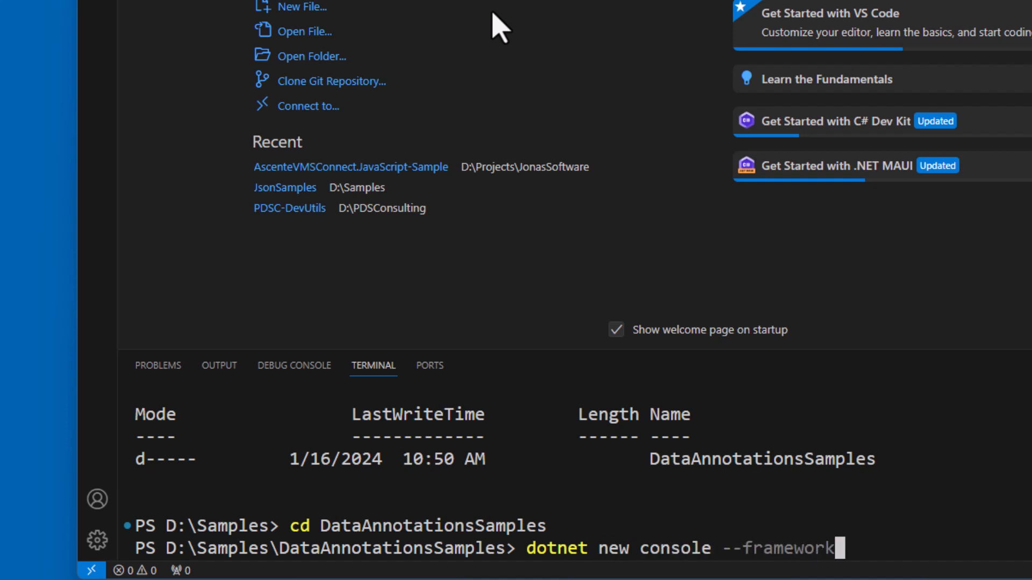
{"action": "type", "text": "net8"}
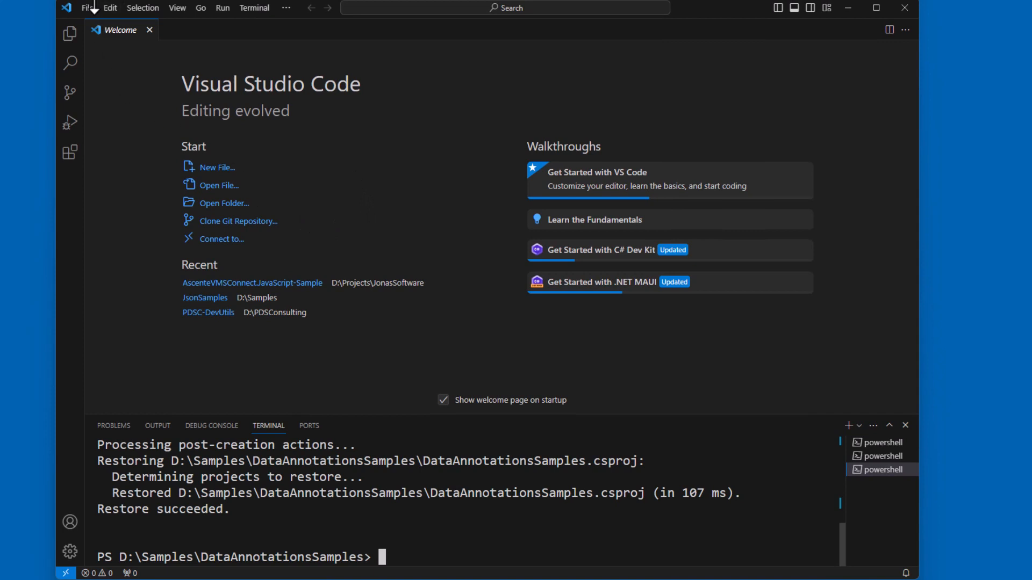
- Open D:\Samples\DataAnnotationsSamples as the workspace folder and show Program.cs
{"action": "left_click", "coordinate": [86, 8]}
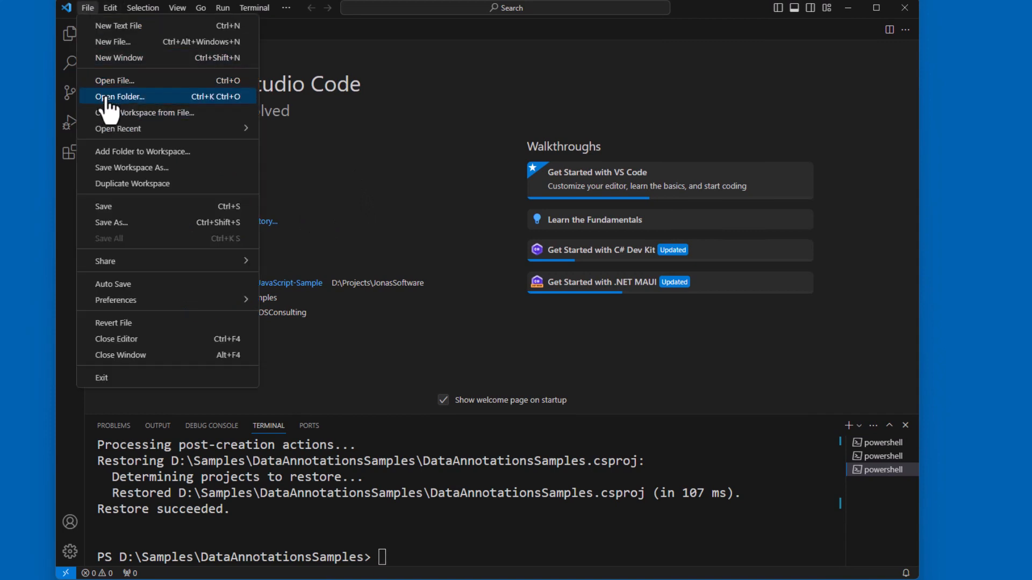
{"action": "left_click", "coordinate": [120, 96]}
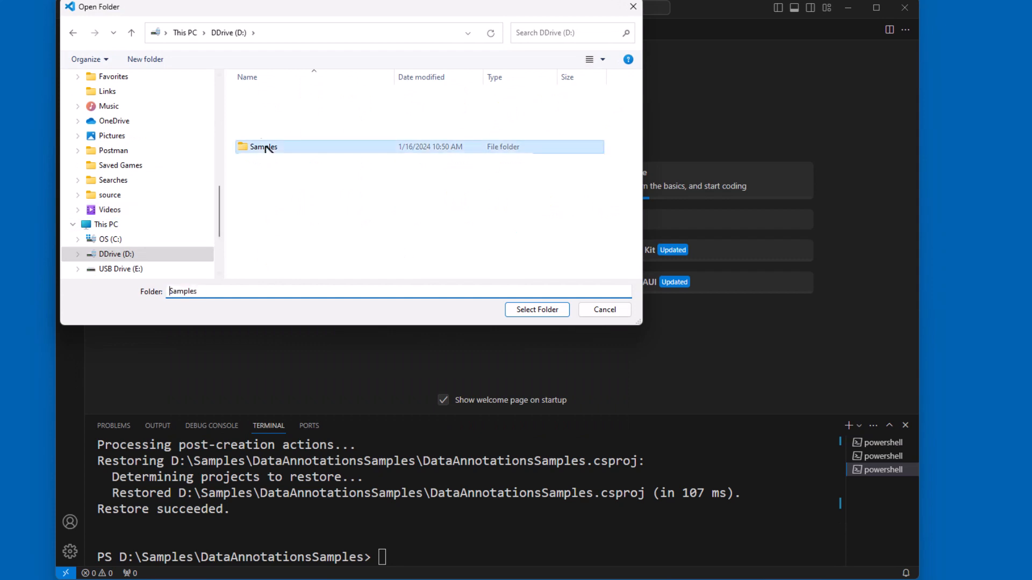
{"action": "double_click", "coordinate": [263, 147]}
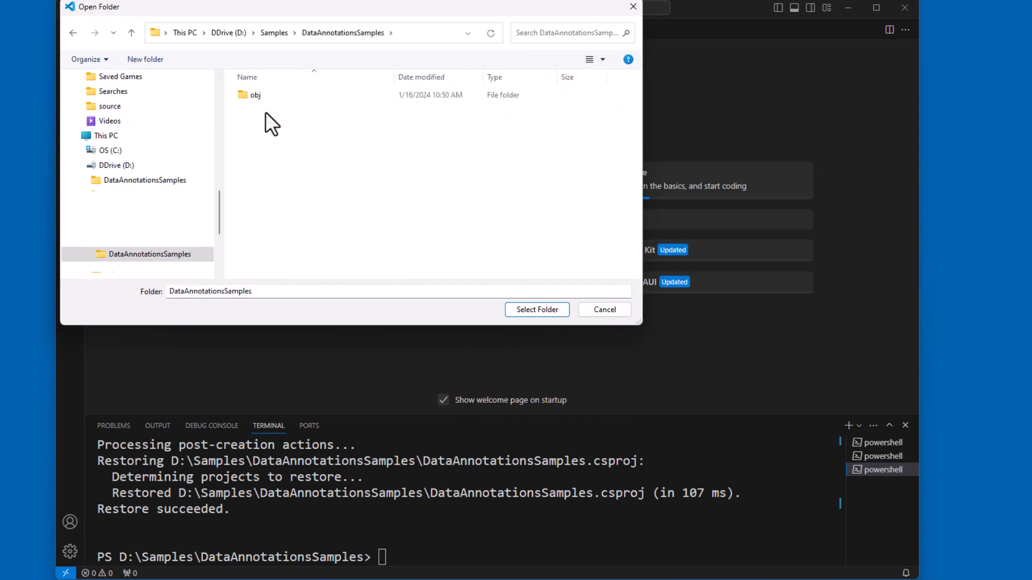
{"action": "left_click", "coordinate": [536, 309]}
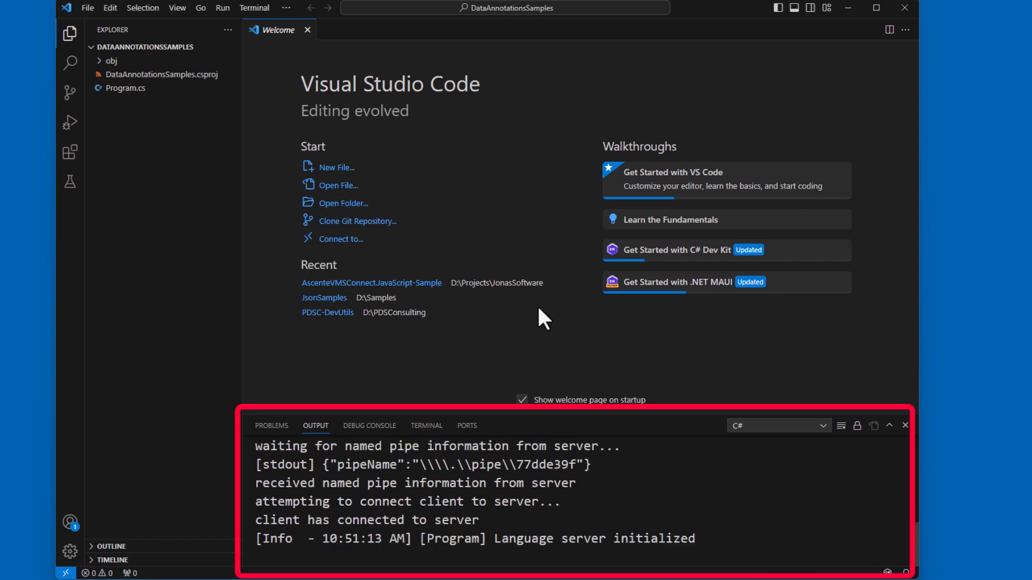
{"action": "mouse_move", "coordinate": [528, 525]}
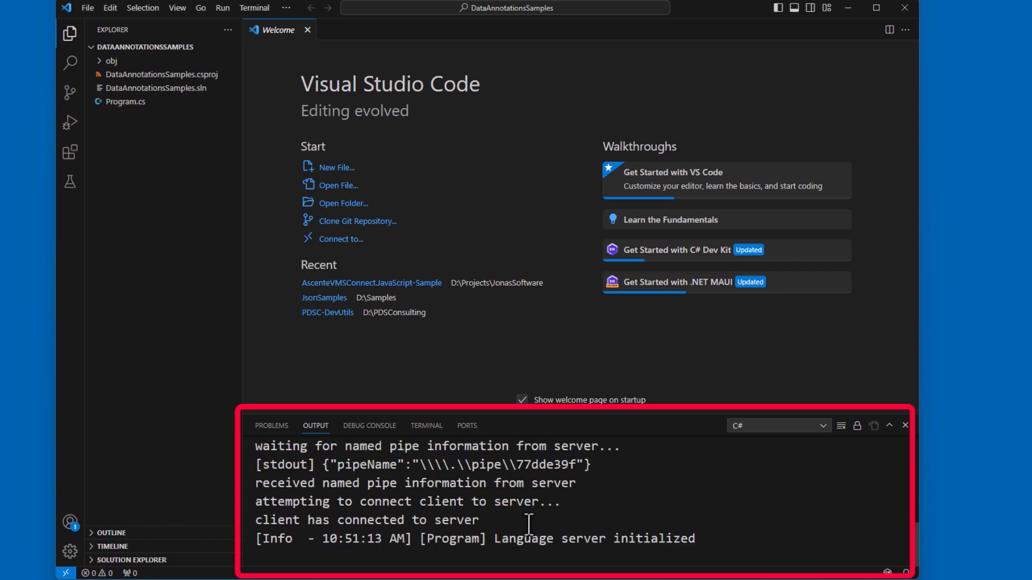
{"action": "double_click", "coordinate": [124, 101]}
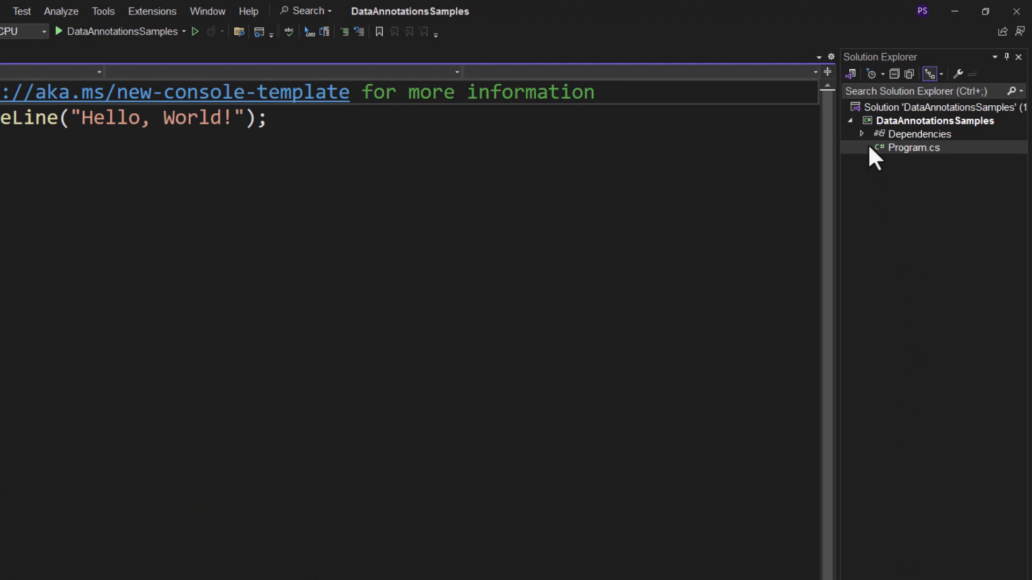
- Add a ValidationClasses folder to the project with a ValidationHelper class inside it
{"action": "right_click", "coordinate": [933, 120]}
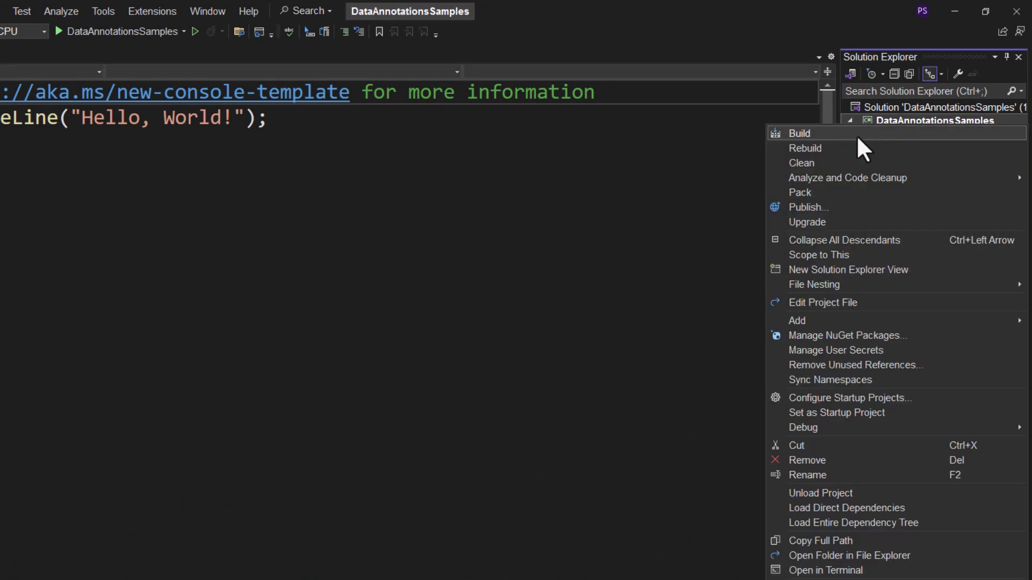
{"action": "mouse_move", "coordinate": [797, 320]}
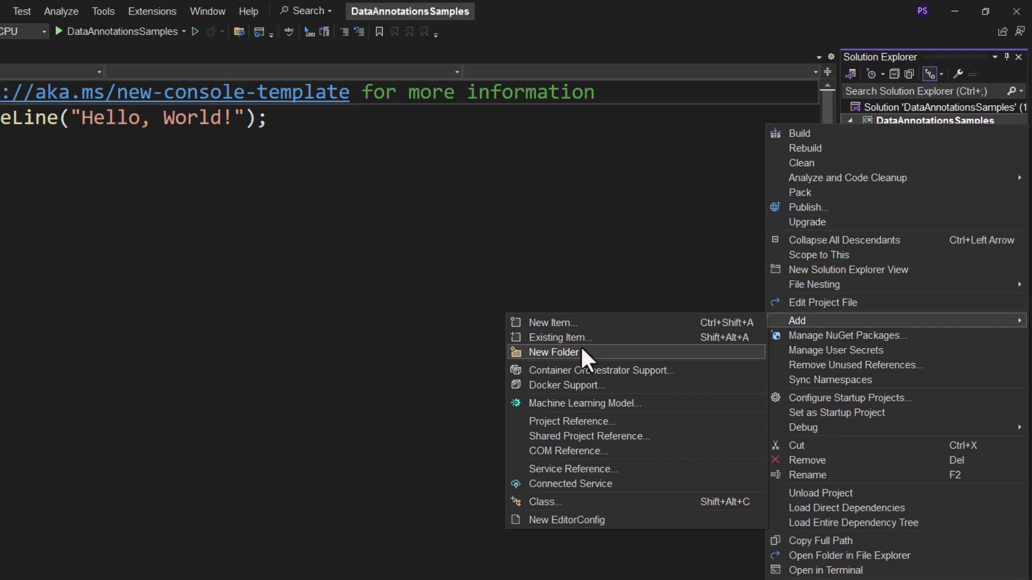
{"action": "left_click", "coordinate": [553, 352]}
{"action": "type", "text": "ValidationClasses"}
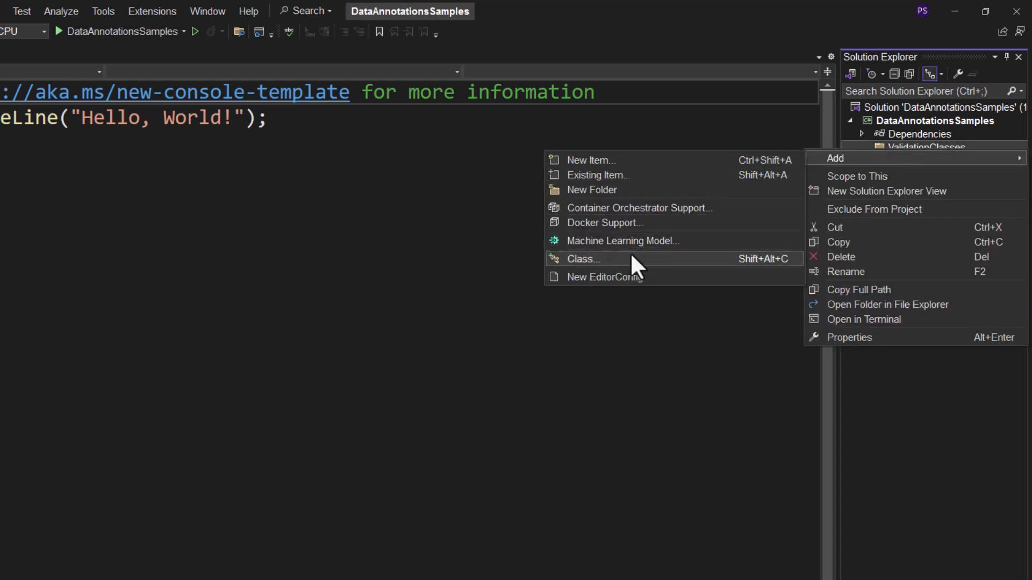
{"action": "left_click", "coordinate": [581, 258]}
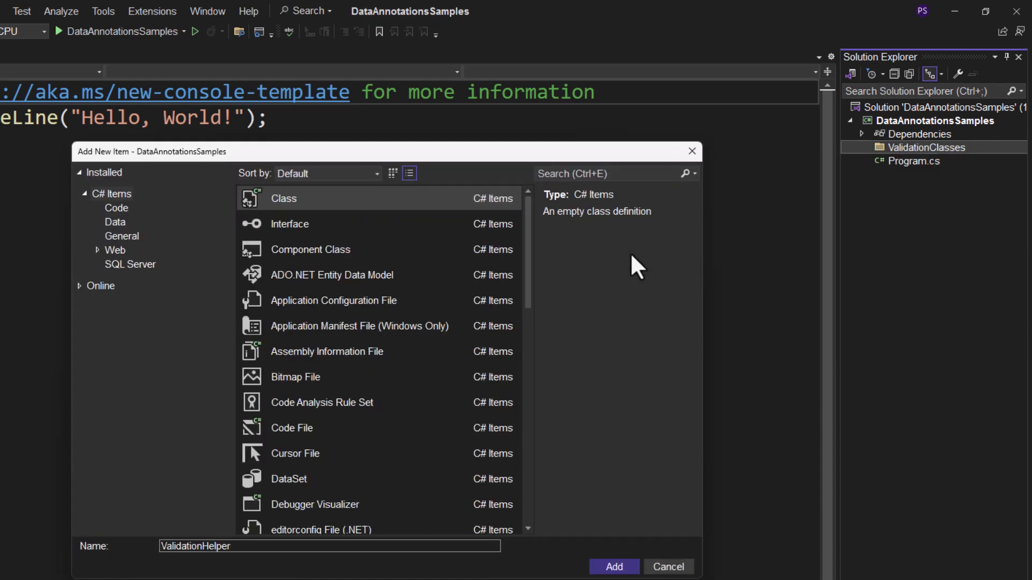
{"action": "left_click", "coordinate": [613, 566]}
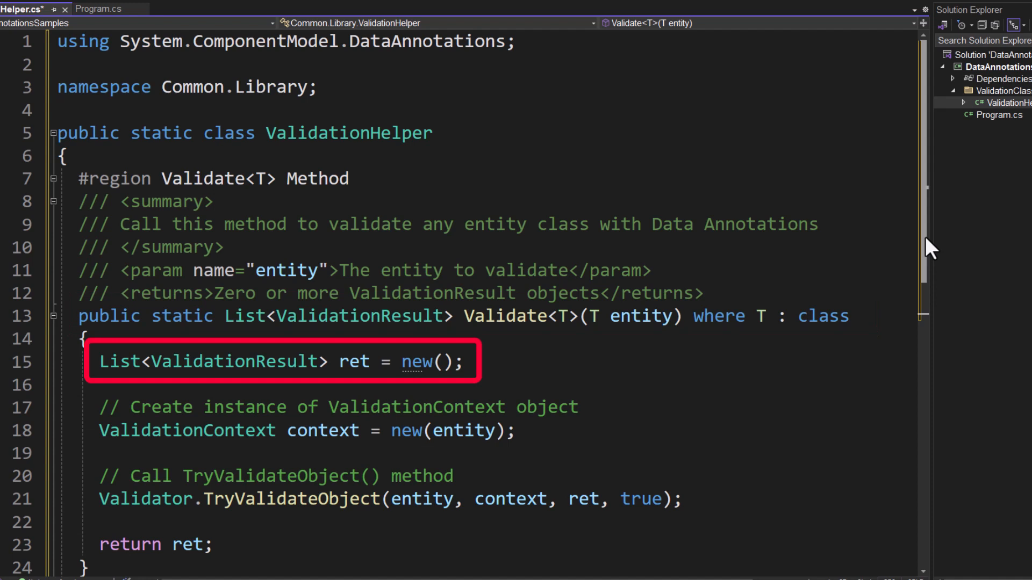
{"action": "scroll", "scroll_direction": "down", "scroll_amount": 3}
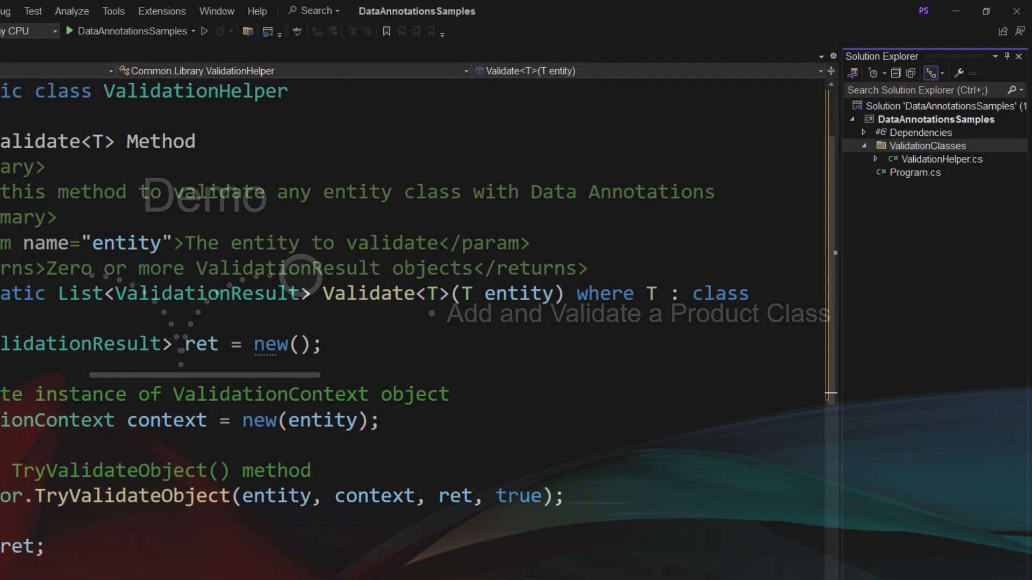
- Add an EntityClasses folder to the project with a Product class inside it
{"action": "right_click", "coordinate": [936, 120]}
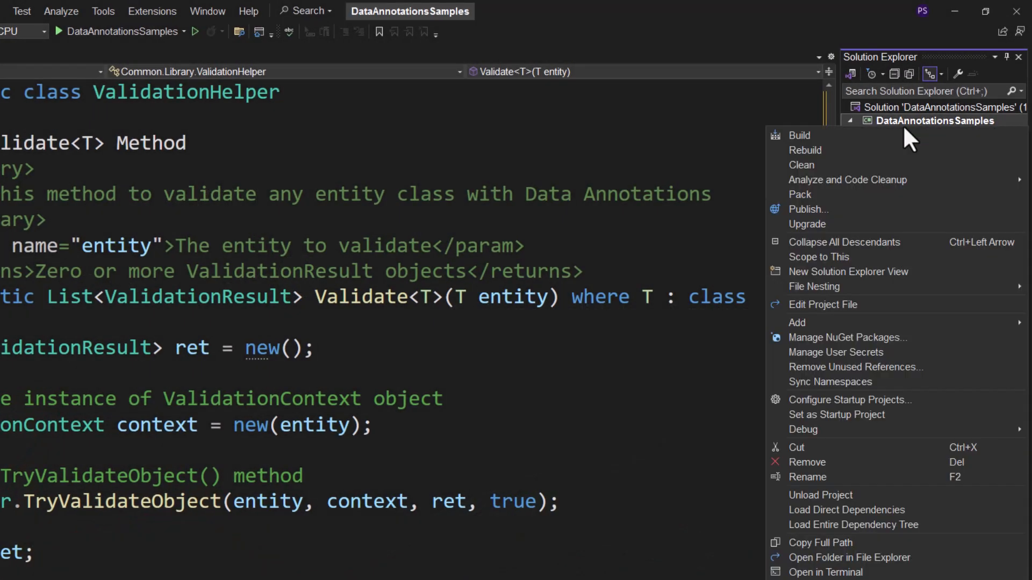
{"action": "left_click", "coordinate": [797, 322]}
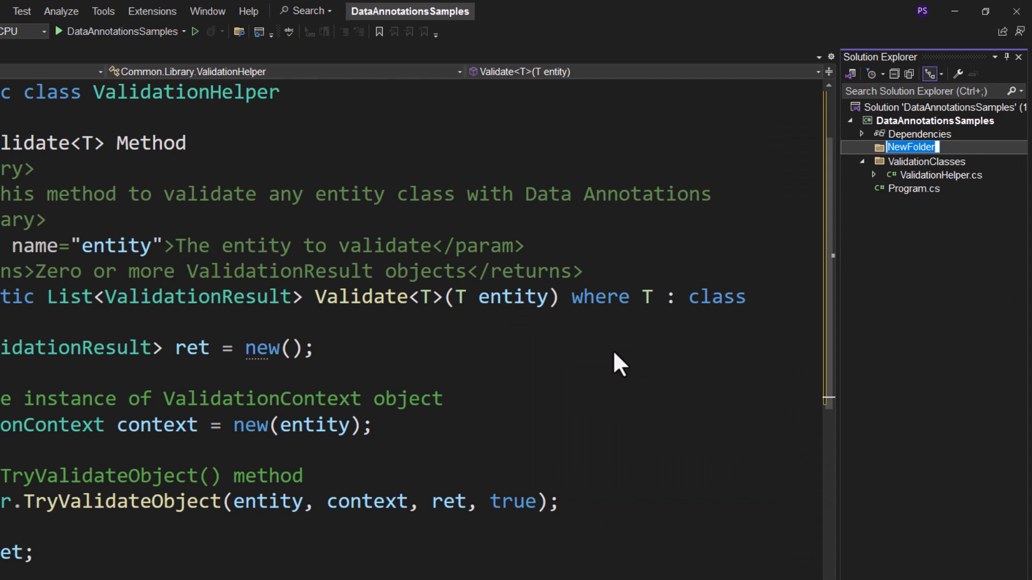
{"action": "type", "text": "EntityClasses"}
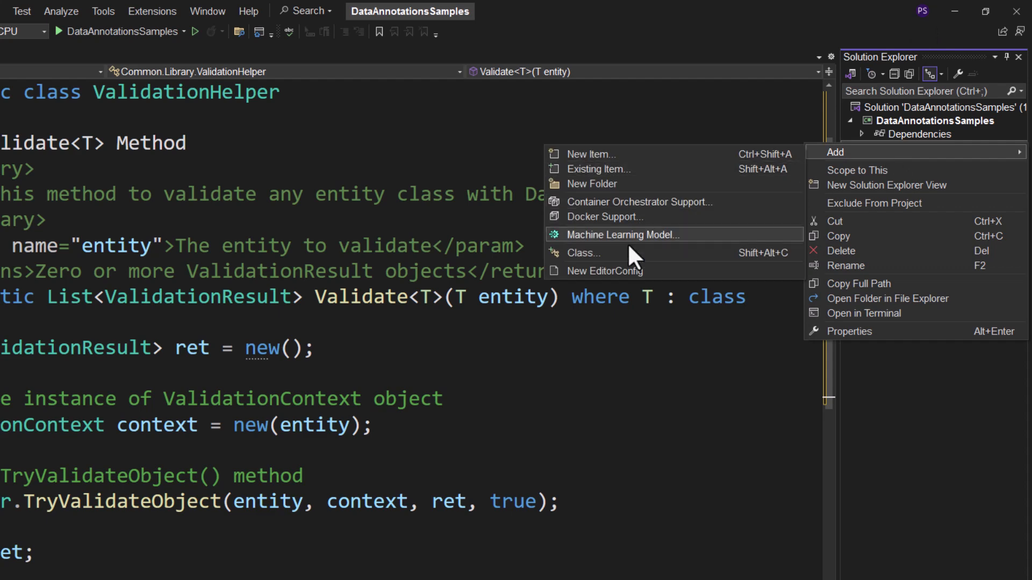
{"action": "left_click", "coordinate": [582, 252]}
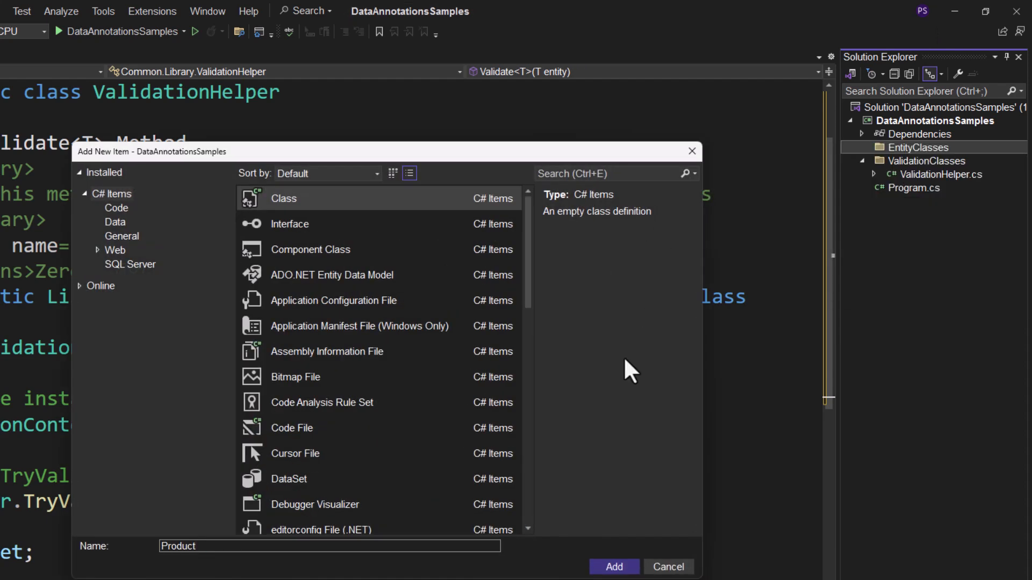
{"action": "left_click", "coordinate": [612, 566]}
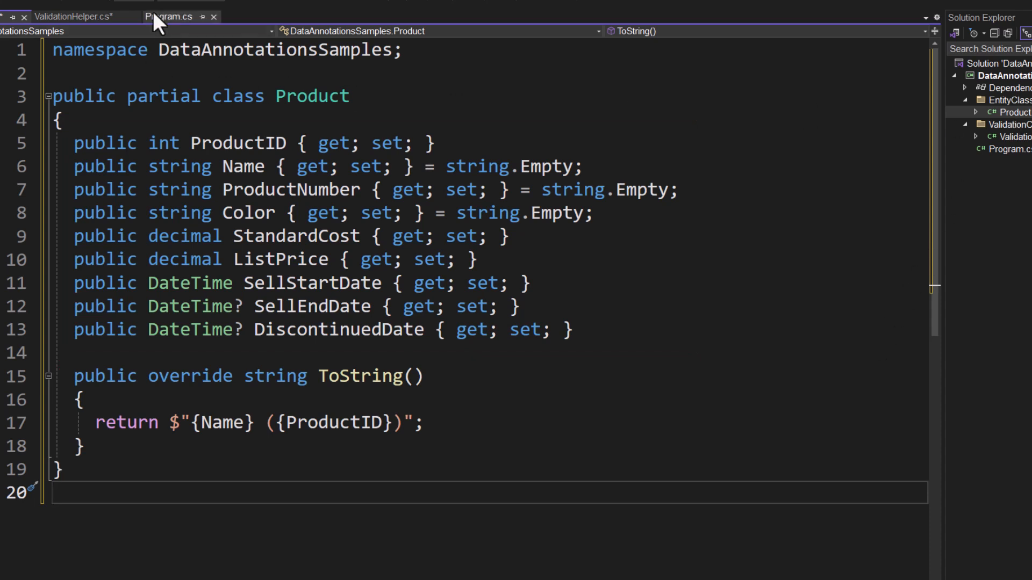
- Switch the editor to the Program.cs file
{"action": "left_click", "coordinate": [167, 16]}
{"action": "type", "text": "["}
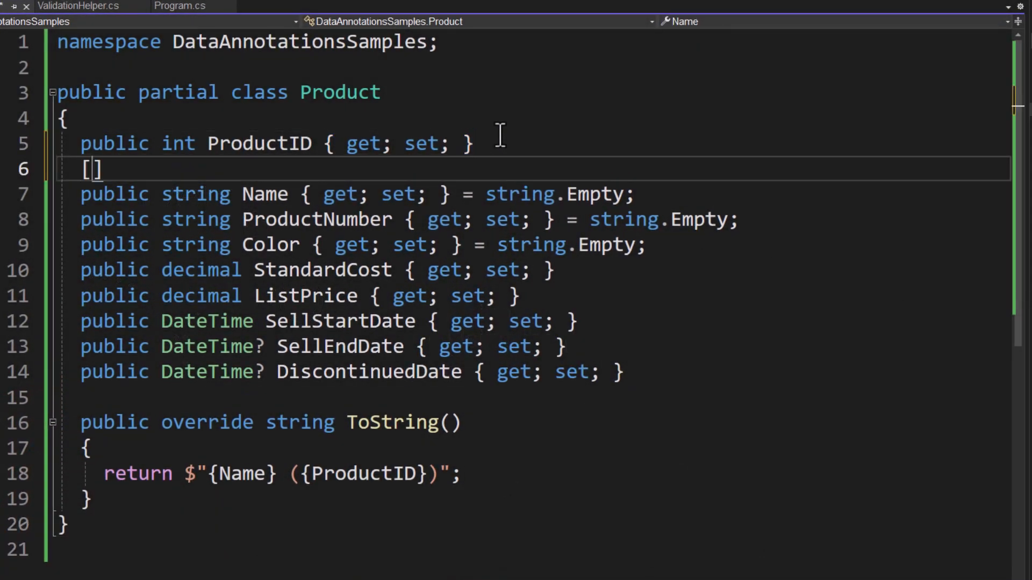
- Mark the properties [Required] and import System.ComponentModel.DataAnnotations via Quick Actions
{"action": "type", "text": "Required"}
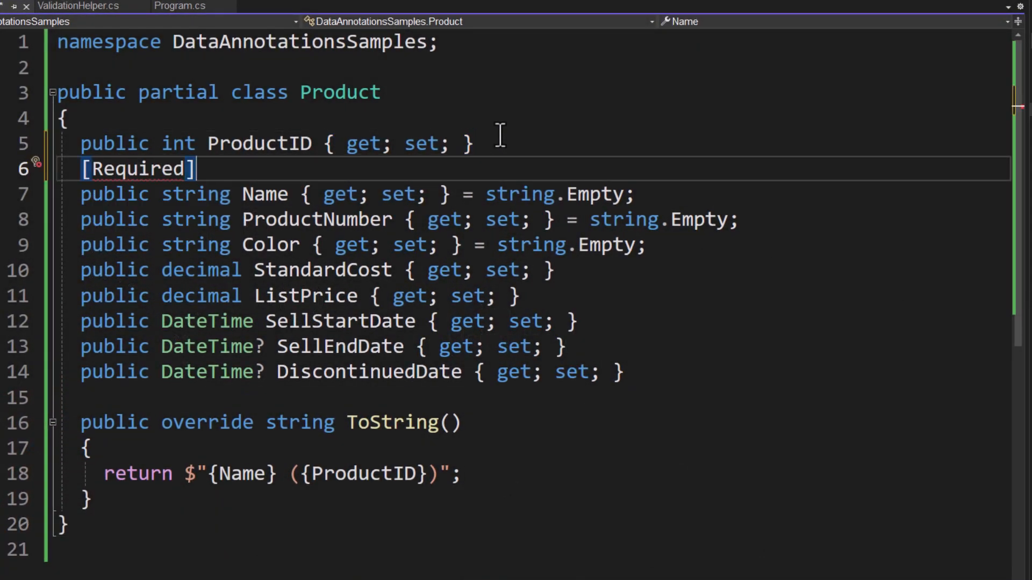
{"action": "mouse_move", "coordinate": [118, 191]}
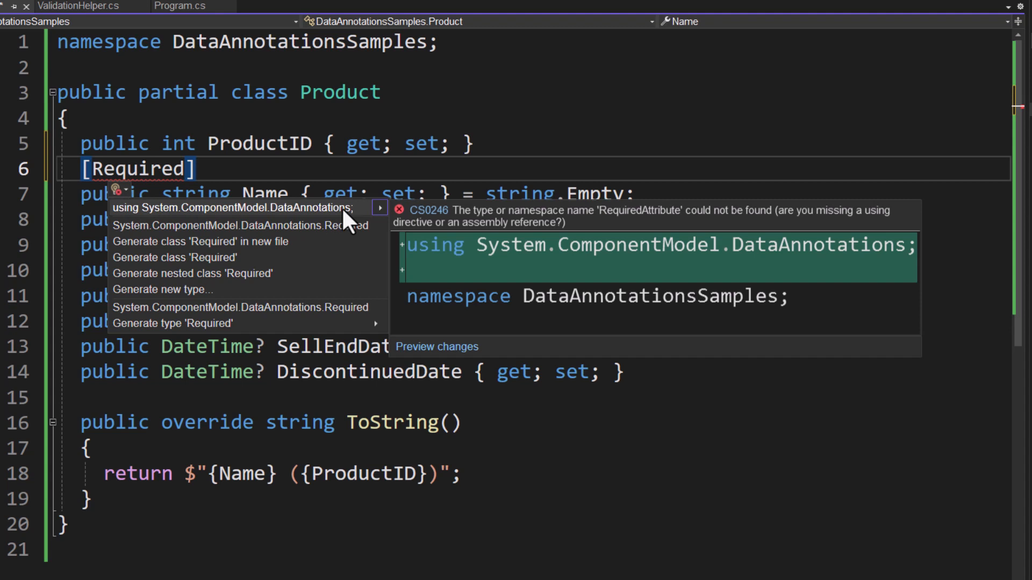
{"action": "mouse_move", "coordinate": [354, 221]}
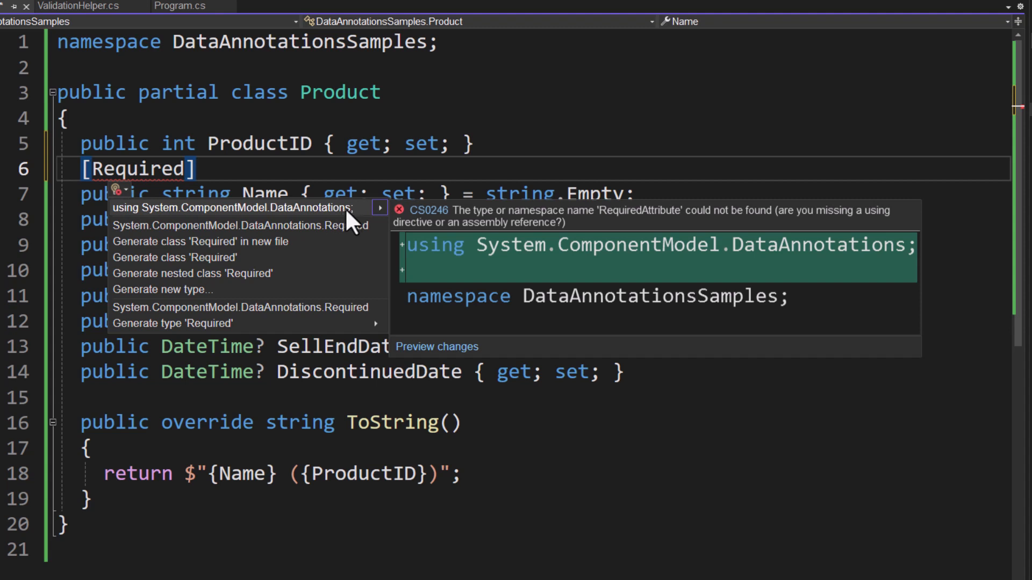
{"action": "left_click", "coordinate": [233, 206]}
{"action": "type", "text": "[Required]"}
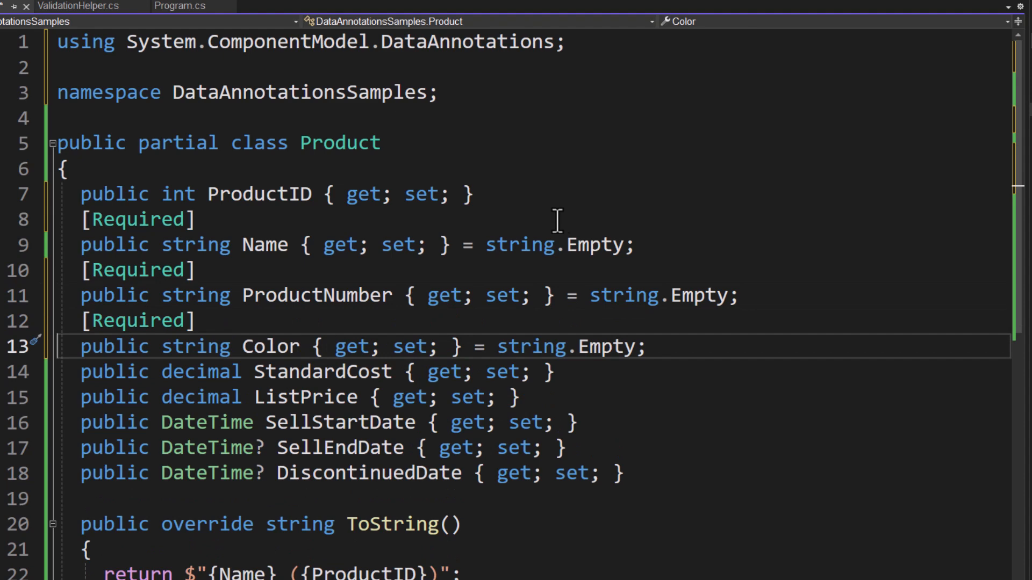
- Switch to Program.cs to review the Product creation and Validate call
{"action": "left_click", "coordinate": [176, 7]}
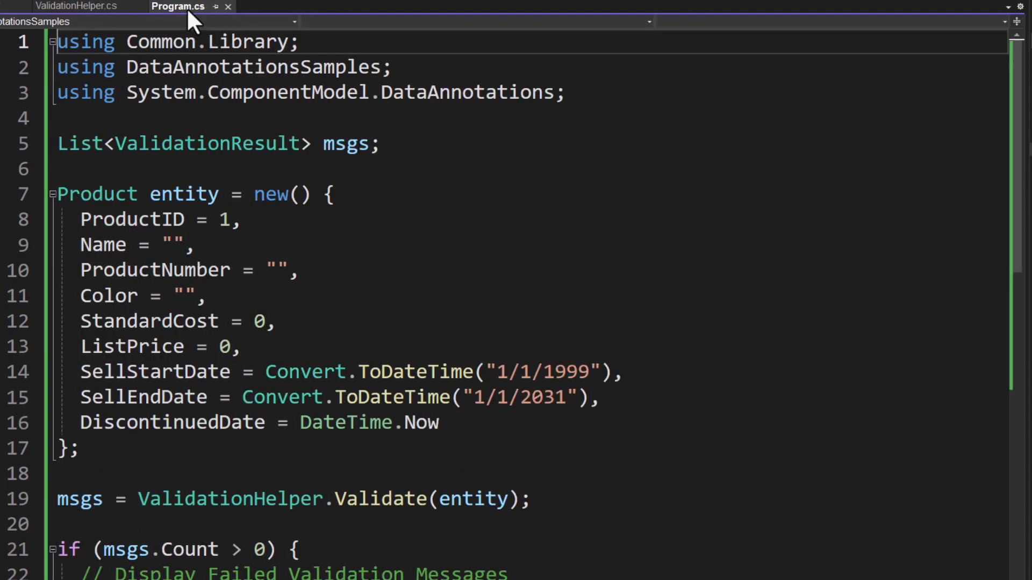
{"action": "mouse_move", "coordinate": [109, 220]}
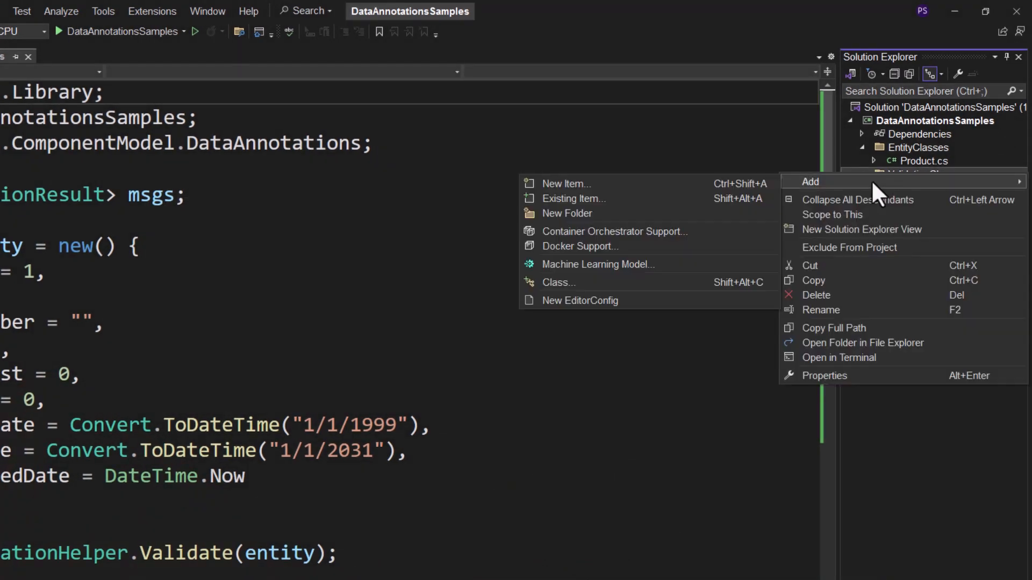
- Add a ValidationMessage class to ValidationClasses and return to ValidationHelper
{"action": "left_click", "coordinate": [557, 282]}
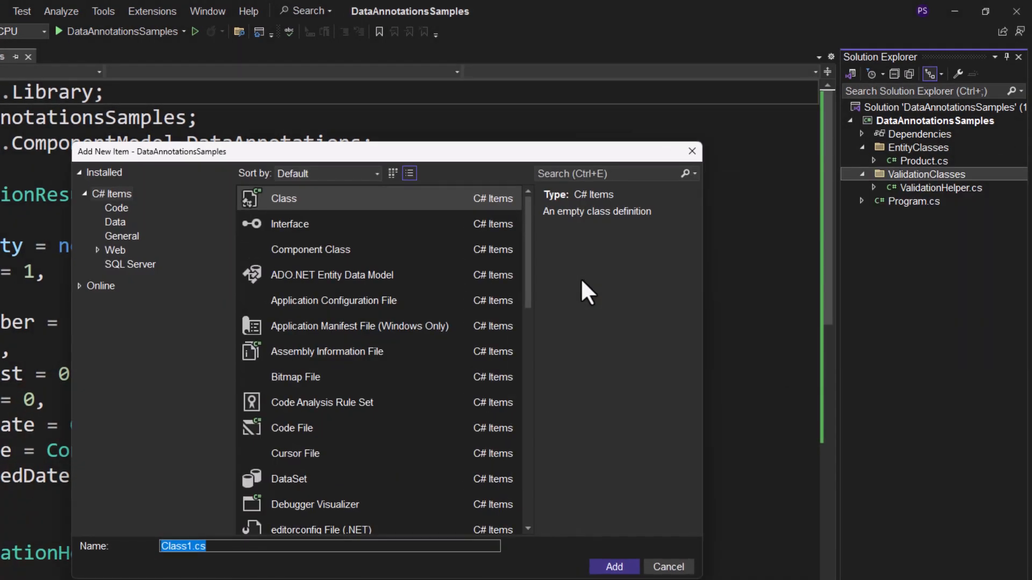
{"action": "left_click", "coordinate": [612, 566]}
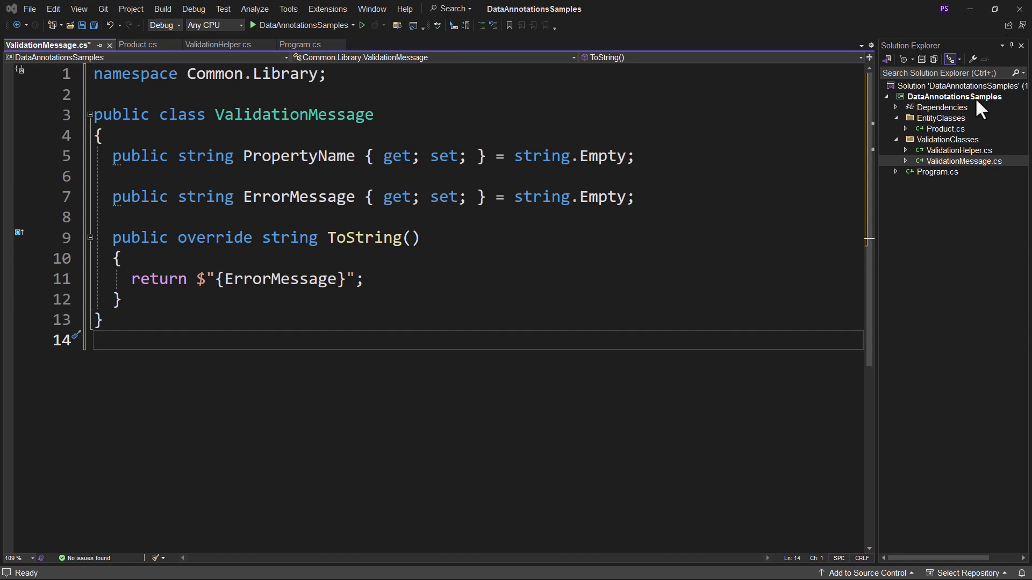
{"action": "left_click", "coordinate": [217, 44]}
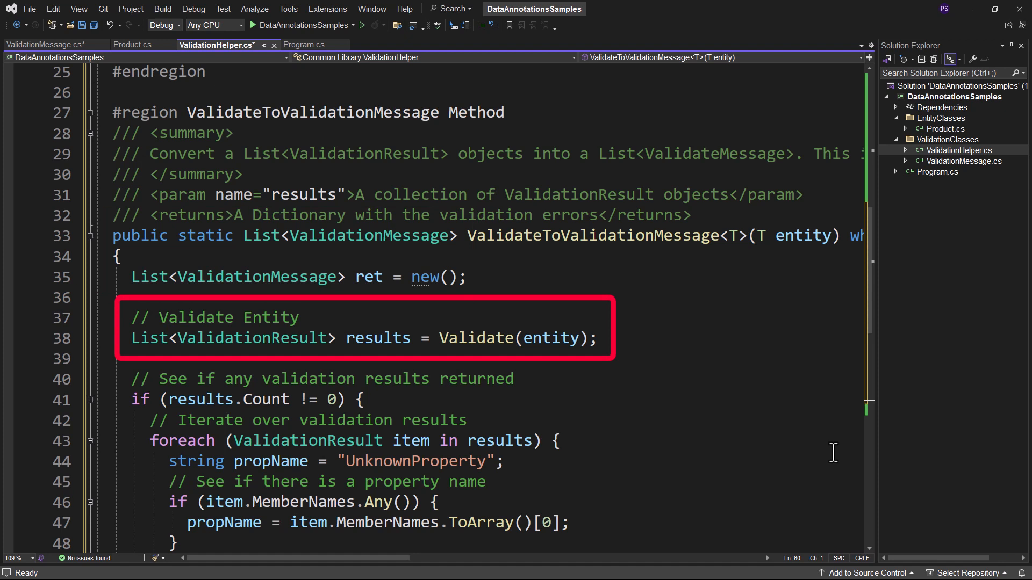
{"action": "mouse_move", "coordinate": [864, 338]}
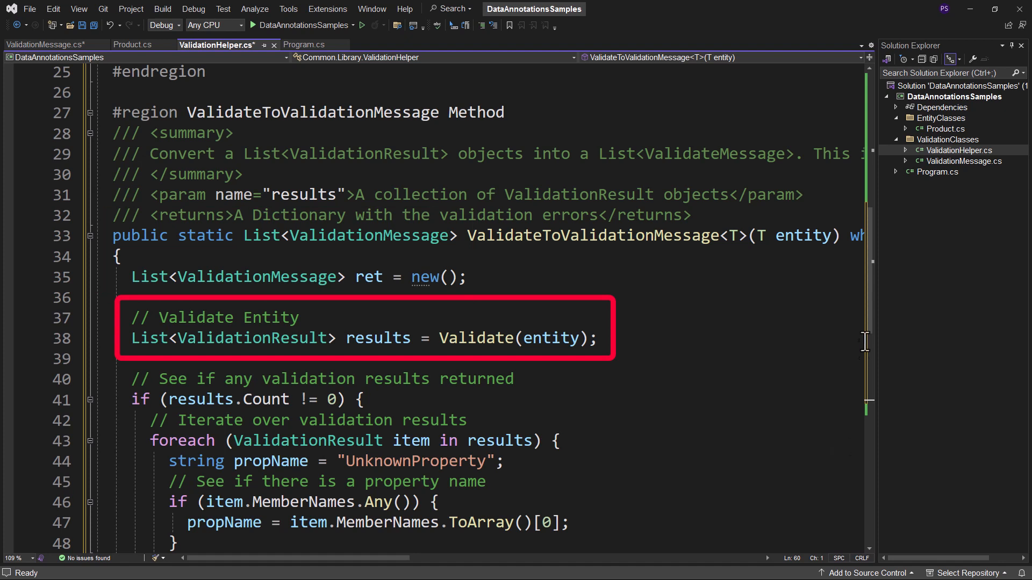
- Scroll through ValidateToValidationMessage to its #endregion line
{"action": "scroll", "scroll_direction": "down", "scroll_amount": 3}
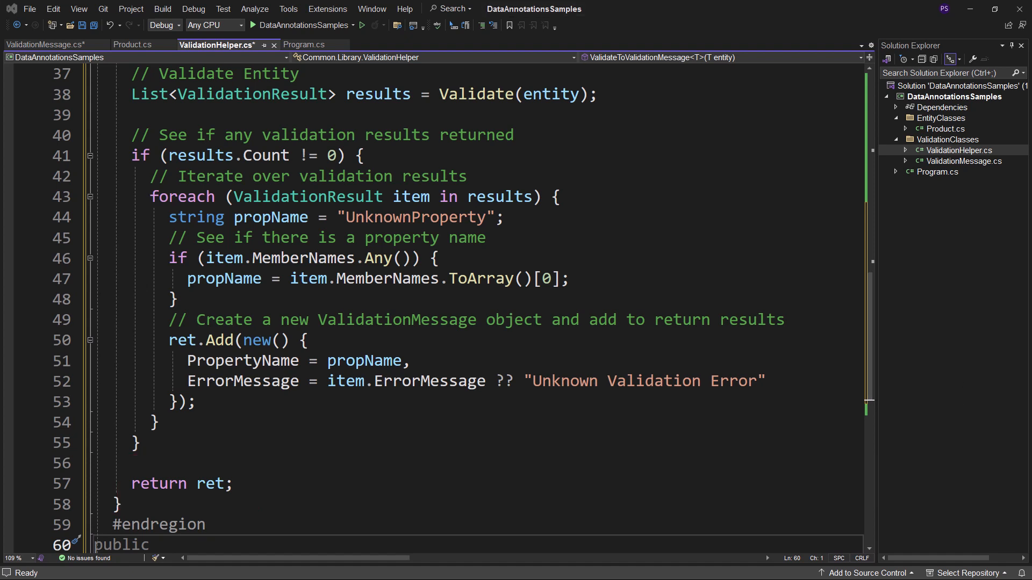
{"action": "mouse_move", "coordinate": [467, 518]}
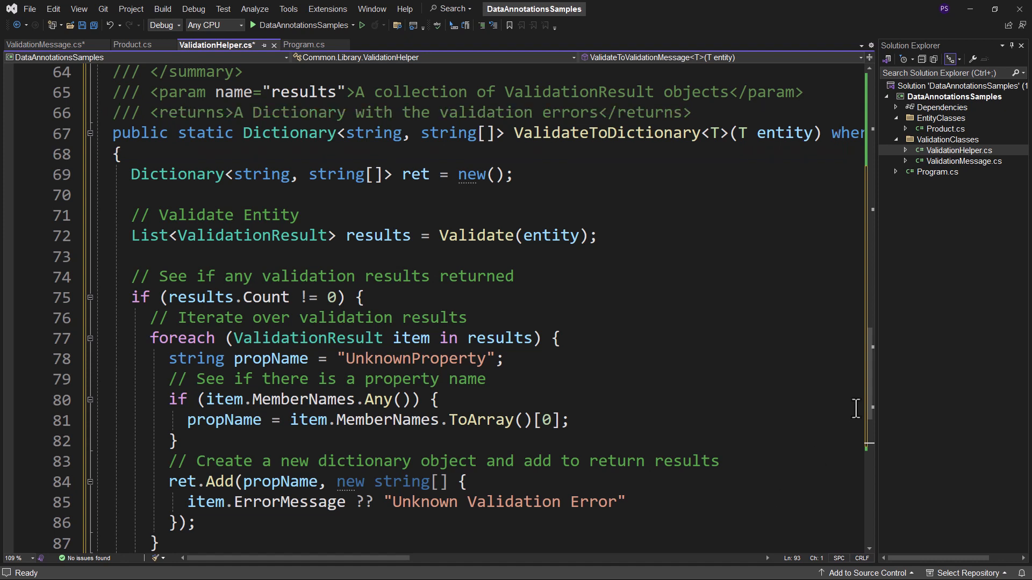
- Scroll down to review the pasted ValidateToDictionary<T> method and its XML comments
{"action": "scroll", "scroll_direction": "down", "scroll_amount": 3}
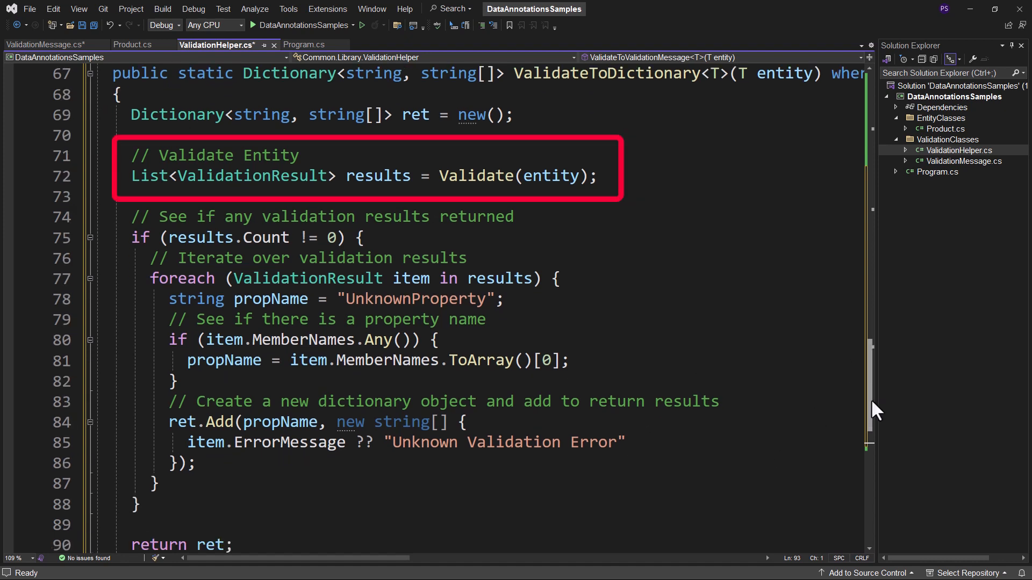